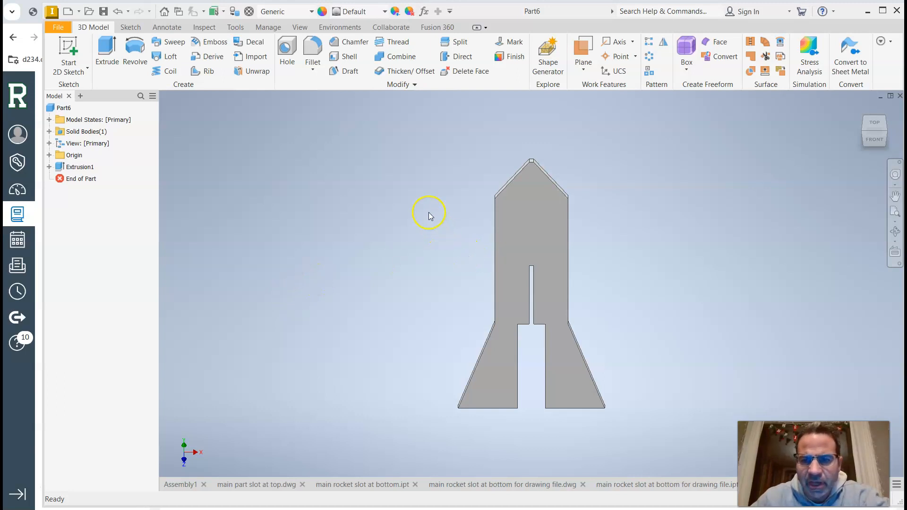
{"action": "mouse_move", "coordinate": [470, 220]}
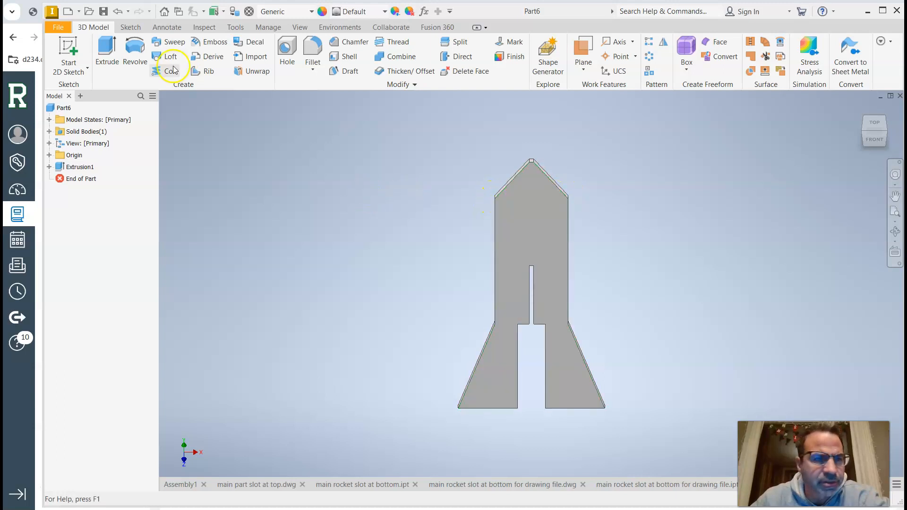
- Show the file menu with file actions and recent documents
{"action": "left_click", "coordinate": [58, 27]}
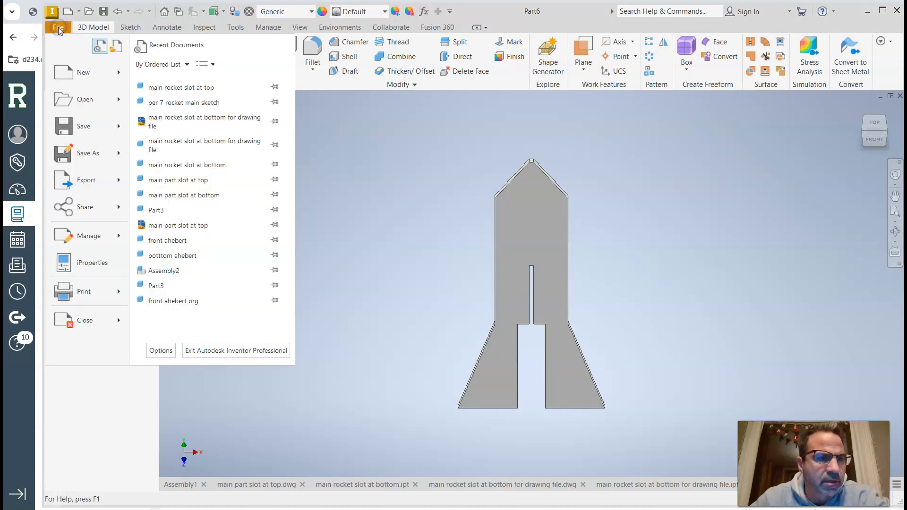
- Create a new empty part and start Sketch1 on the XY plane
{"action": "left_click", "coordinate": [73, 72]}
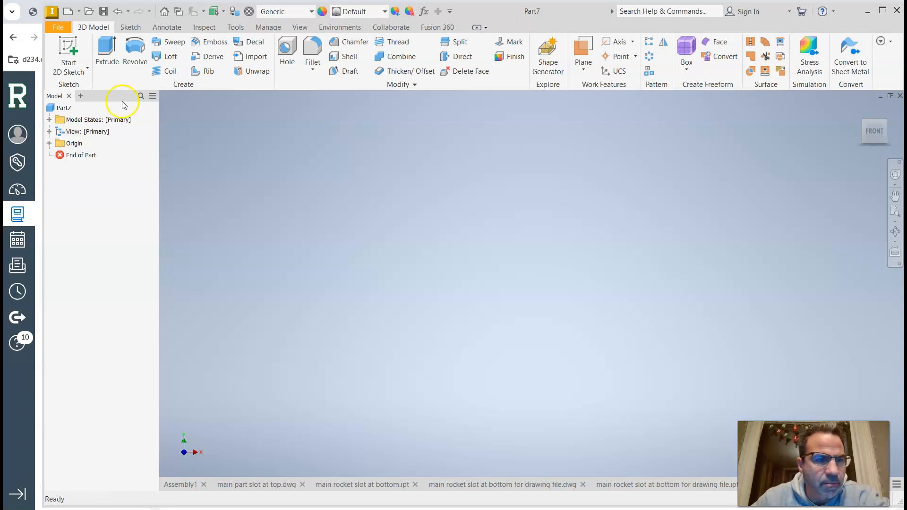
{"action": "left_click", "coordinate": [66, 49]}
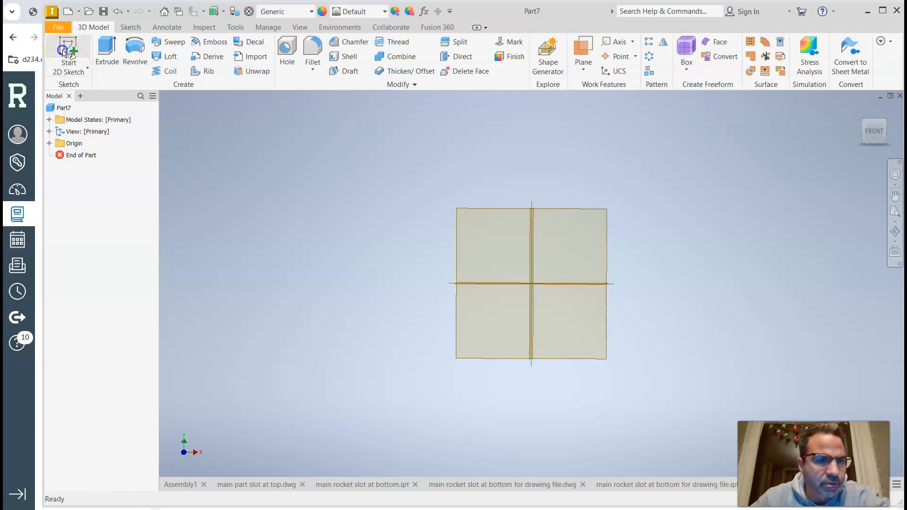
{"action": "left_click", "coordinate": [65, 49]}
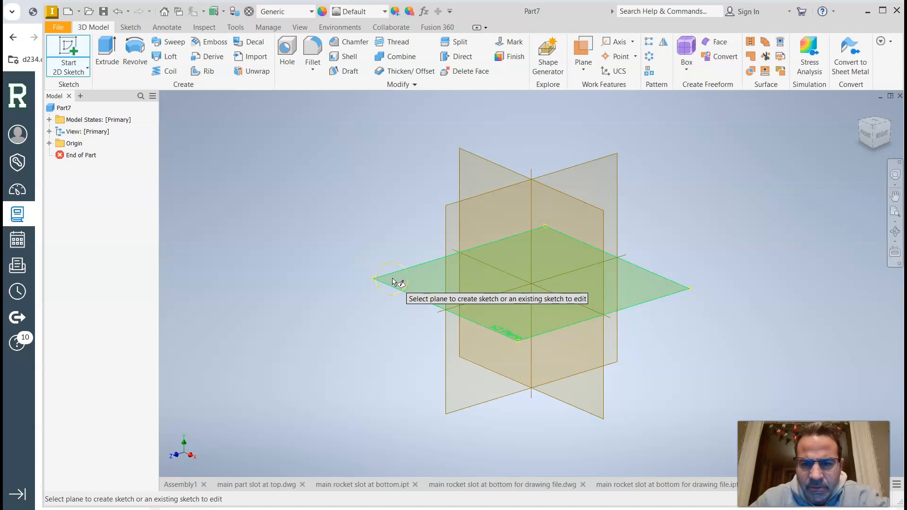
{"action": "mouse_move", "coordinate": [481, 172]}
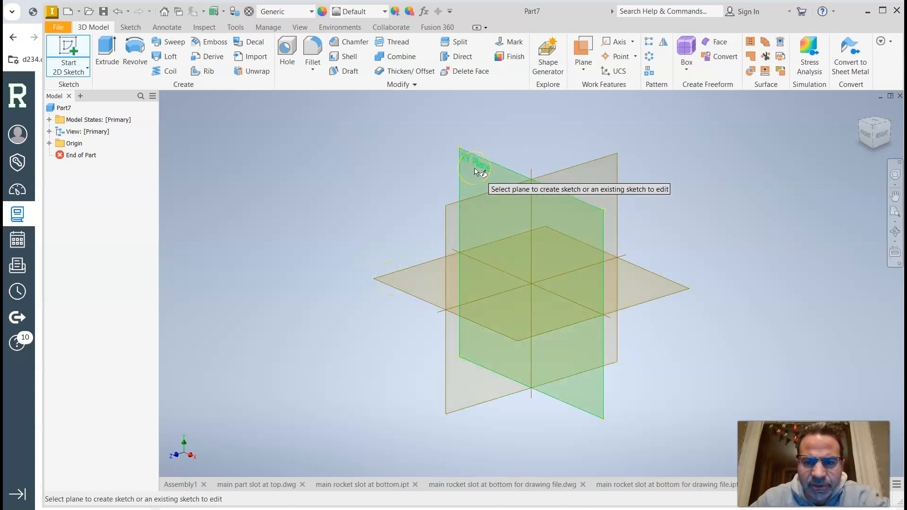
{"action": "left_click", "coordinate": [475, 168]}
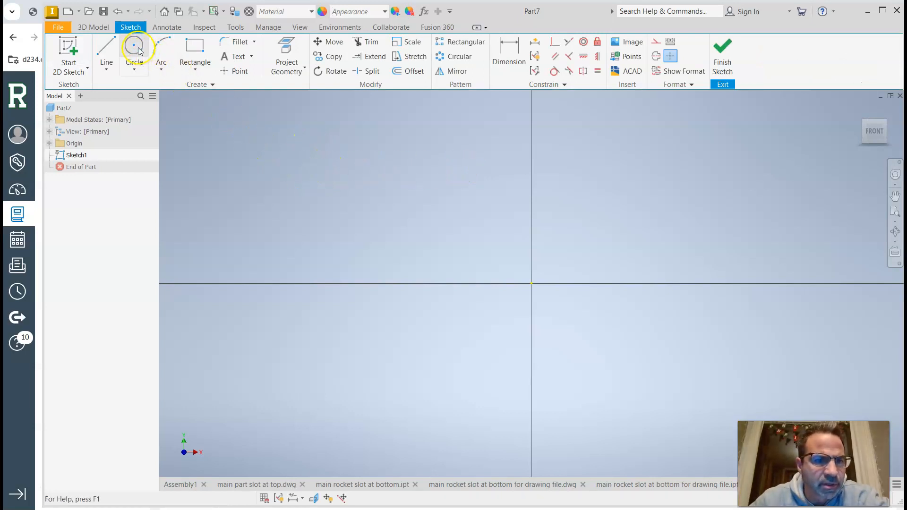
- Draw a circle on the origin, dimension its diameter to 2.500 and fit it in view
{"action": "left_click", "coordinate": [137, 50]}
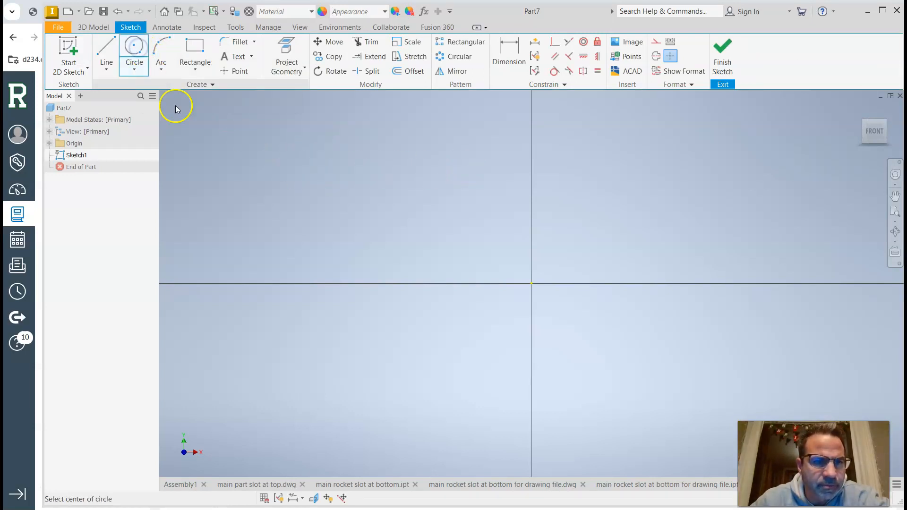
{"action": "mouse_move", "coordinate": [526, 283]}
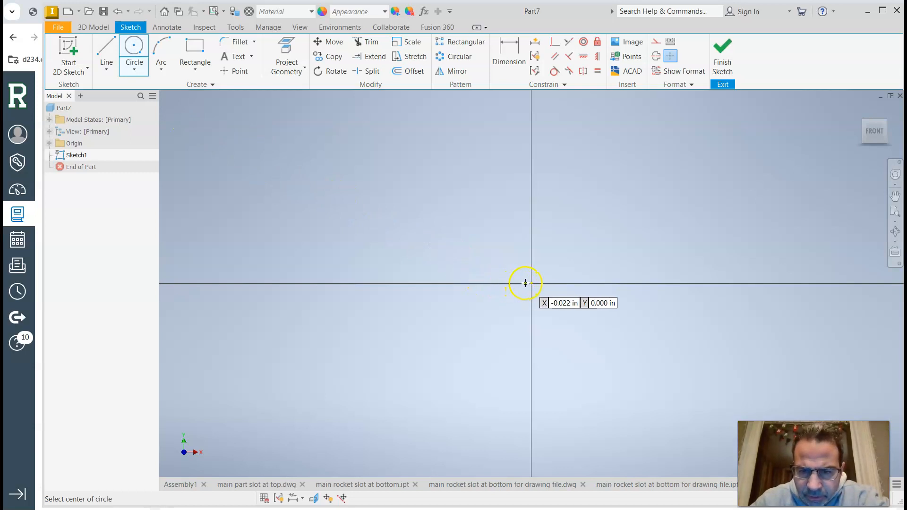
{"action": "mouse_move", "coordinate": [530, 284]}
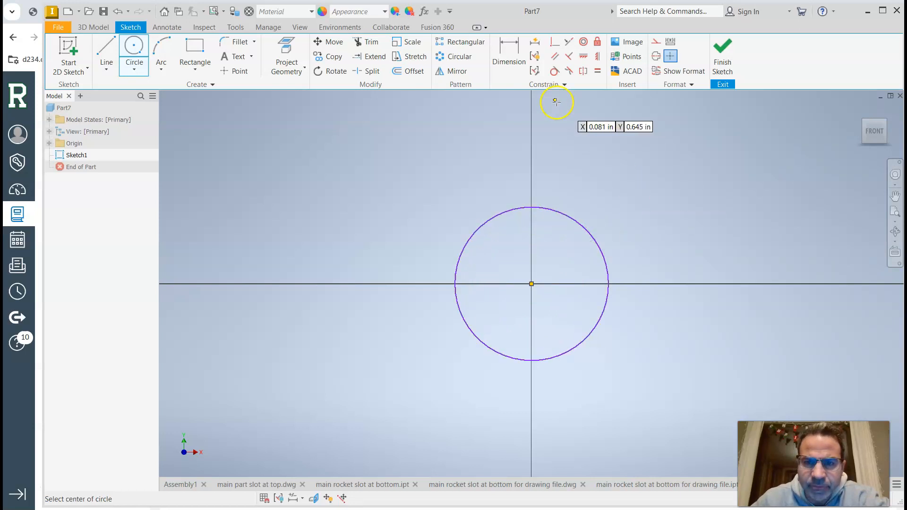
{"action": "left_click", "coordinate": [509, 54]}
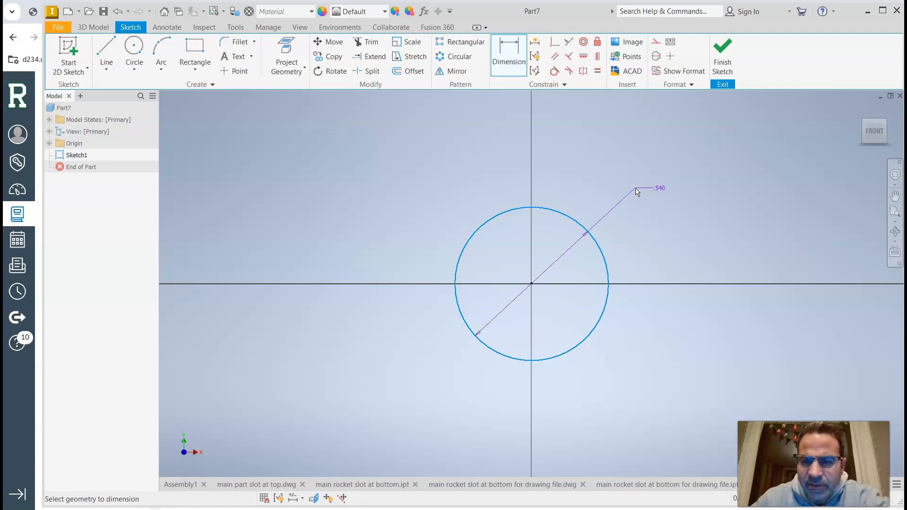
{"action": "left_click", "coordinate": [637, 191]}
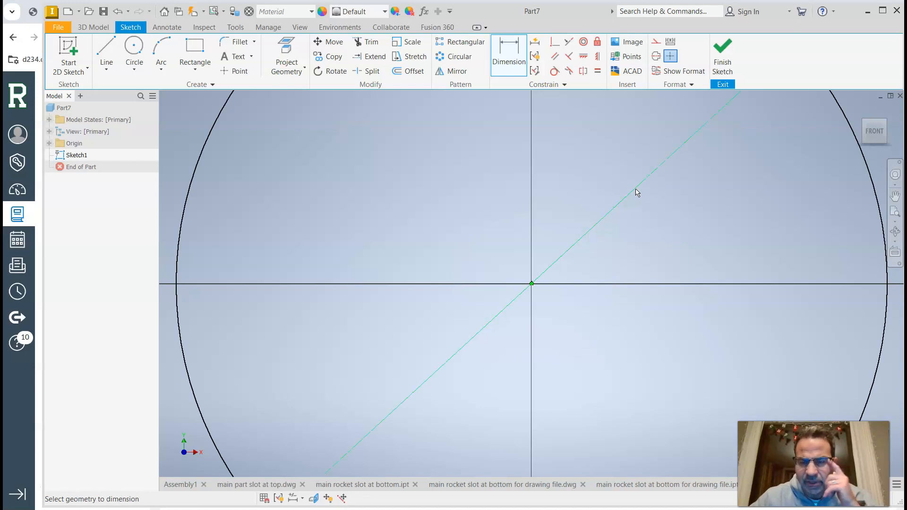
{"action": "left_click", "coordinate": [874, 130]}
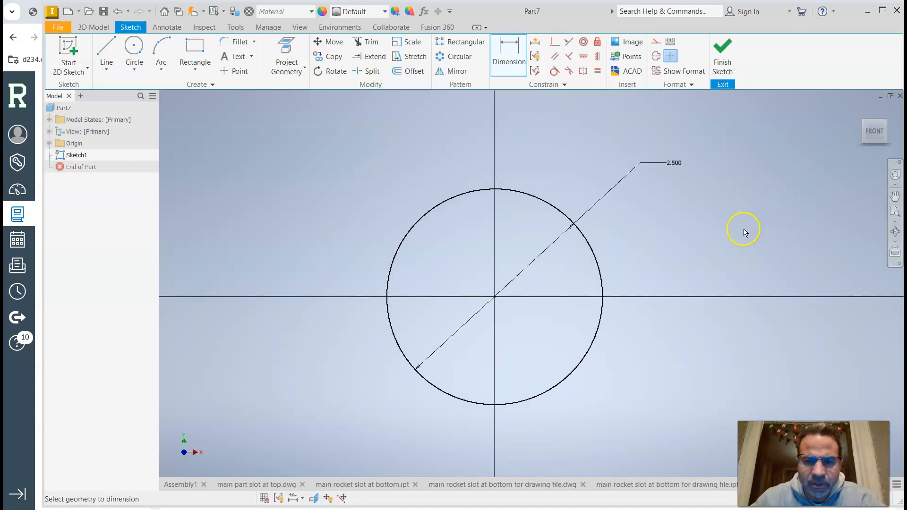
{"action": "mouse_move", "coordinate": [314, 113]}
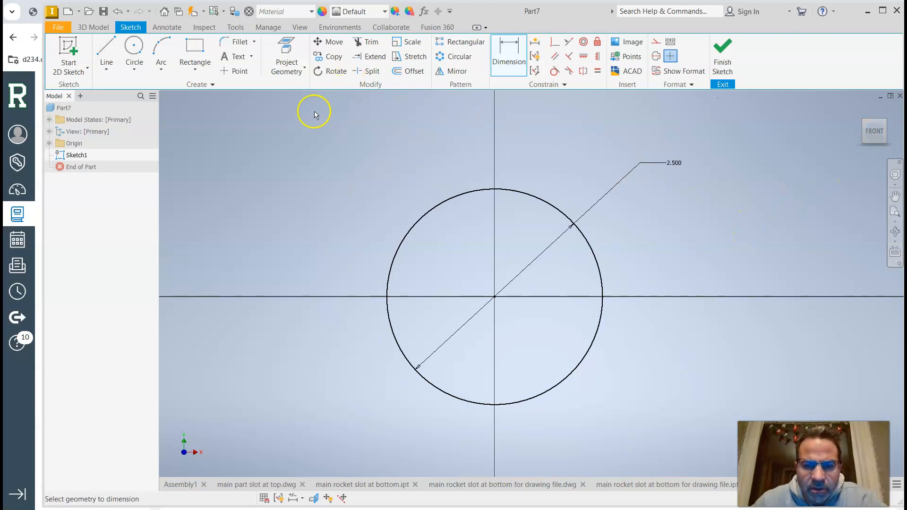
{"action": "mouse_move", "coordinate": [249, 95]}
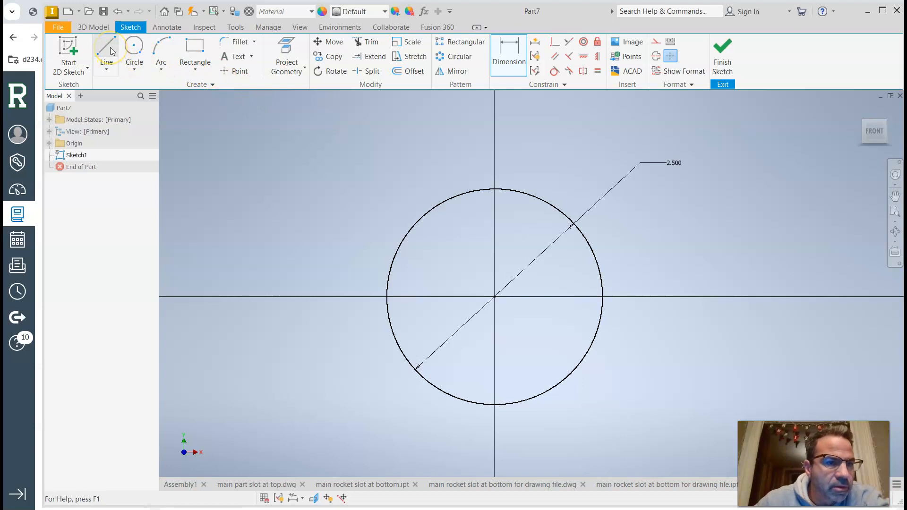
- Draw the cross outline as a chain of straight line segments inside the circle
{"action": "left_click", "coordinate": [108, 47]}
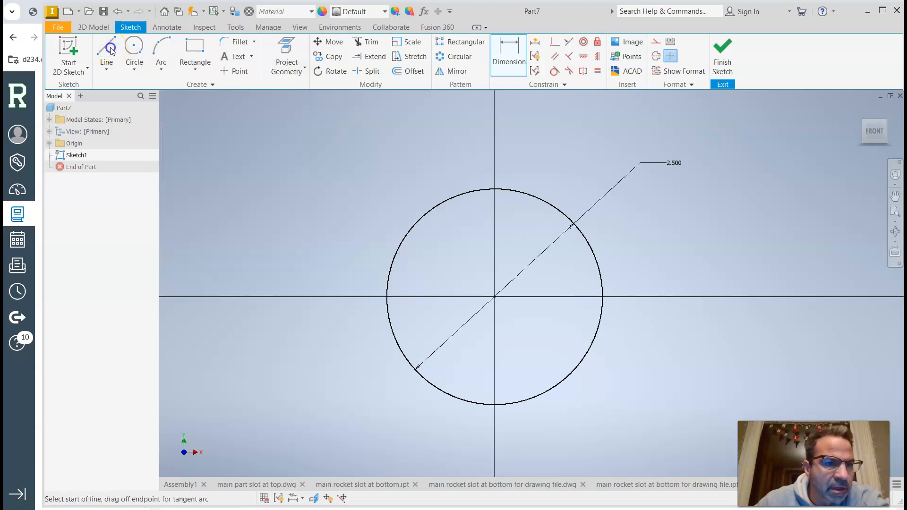
{"action": "left_click", "coordinate": [106, 47]}
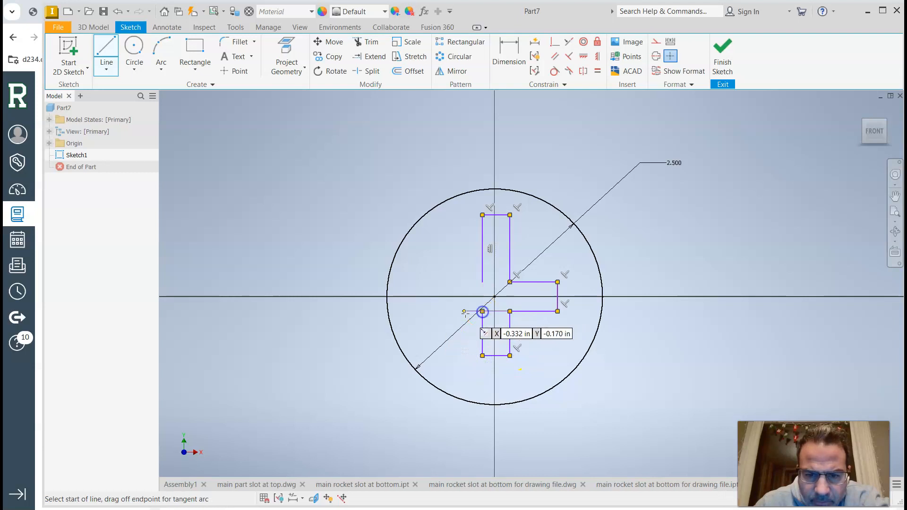
{"action": "mouse_move", "coordinate": [424, 312]}
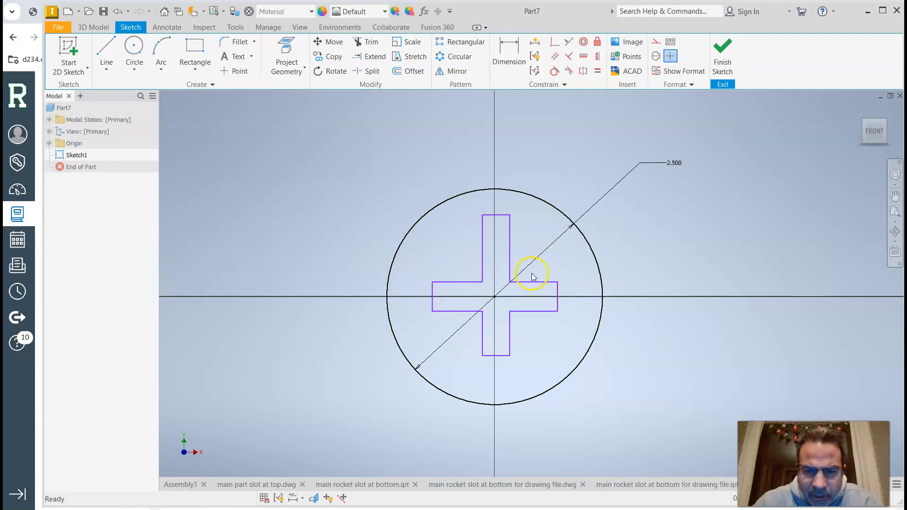
{"action": "mouse_move", "coordinate": [559, 297]}
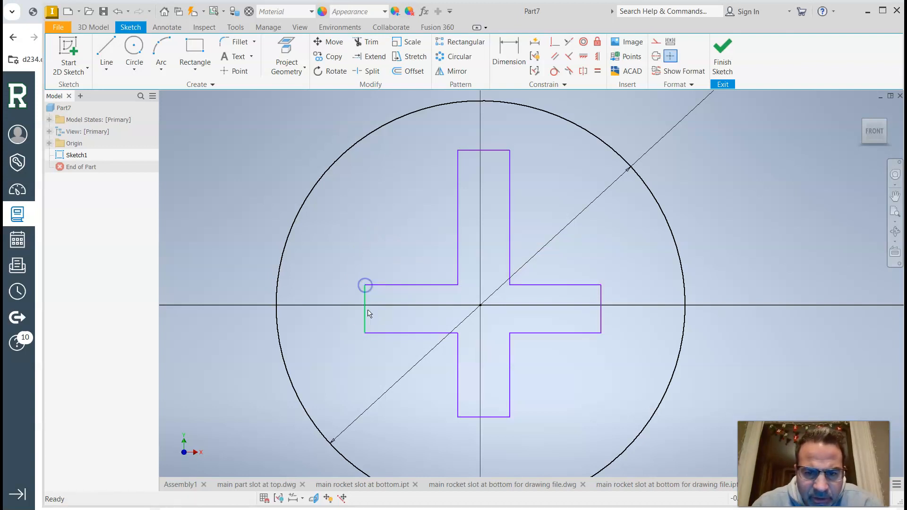
- Drag the cross's left and lower arm edges to even out arm widths and lengths
{"action": "left_click_drag", "start_coordinate": [365, 285], "coordinate": [363, 359]}
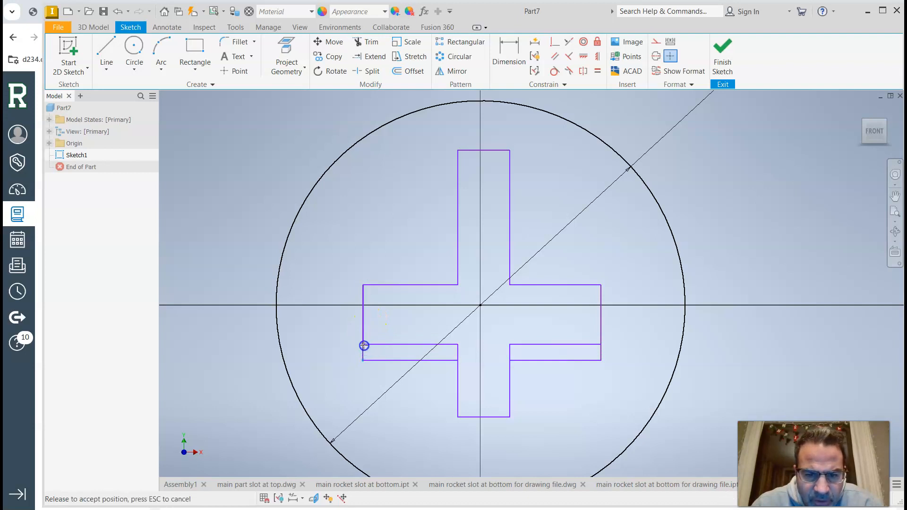
{"action": "left_click_drag", "start_coordinate": [364, 346], "coordinate": [511, 422]}
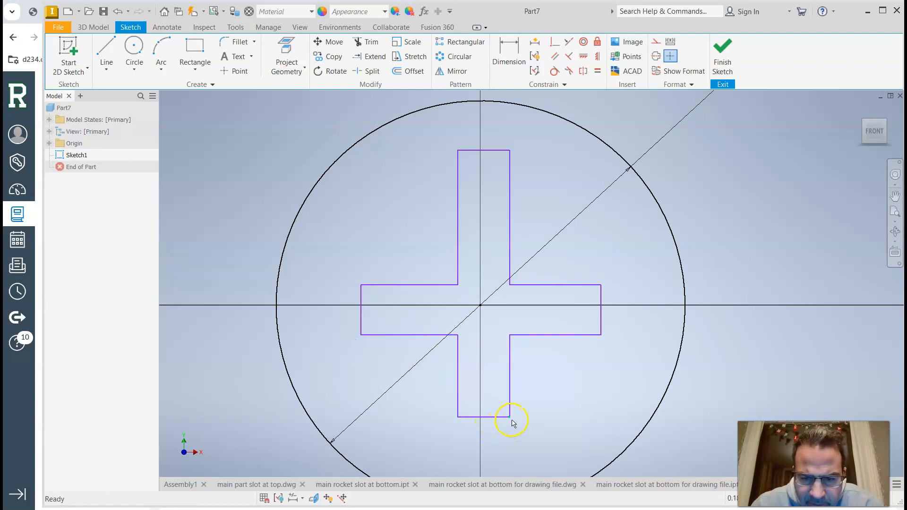
{"action": "left_click_drag", "start_coordinate": [510, 417], "coordinate": [556, 412]}
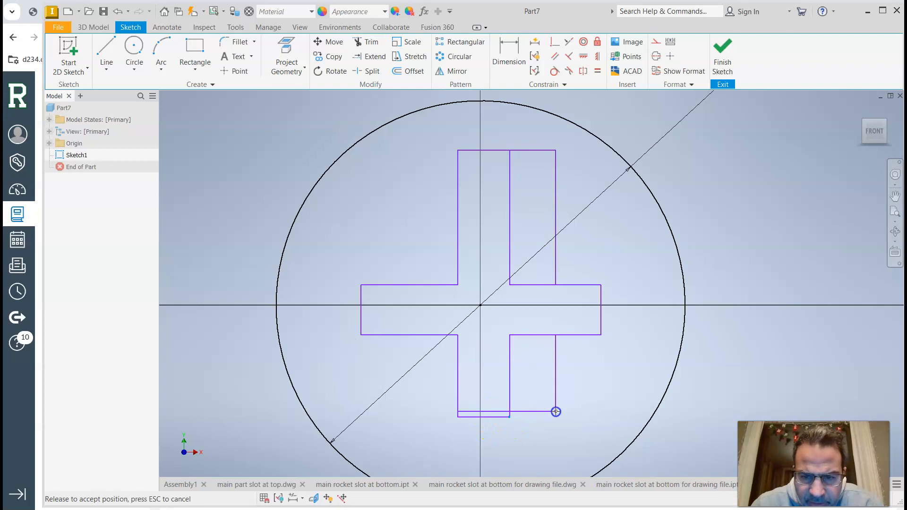
{"action": "left_click_drag", "start_coordinate": [556, 412], "coordinate": [516, 416]}
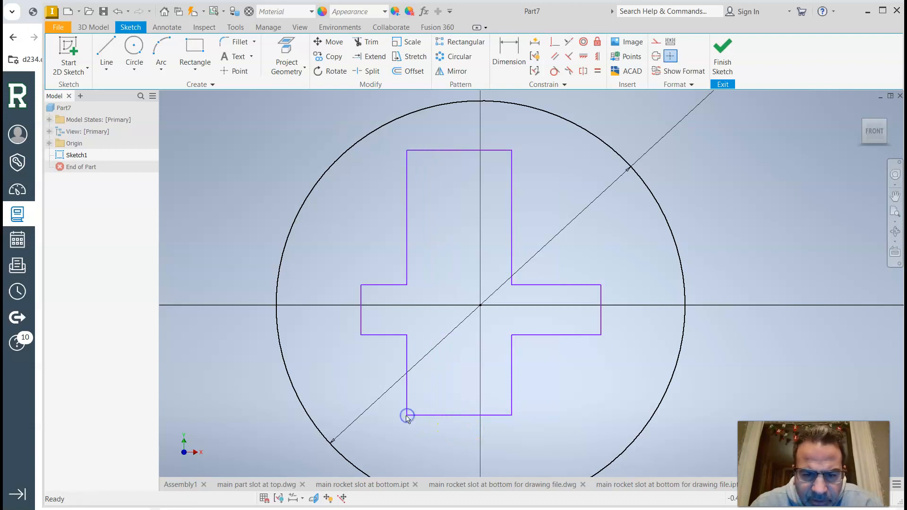
{"action": "left_click_drag", "start_coordinate": [409, 415], "coordinate": [448, 412]}
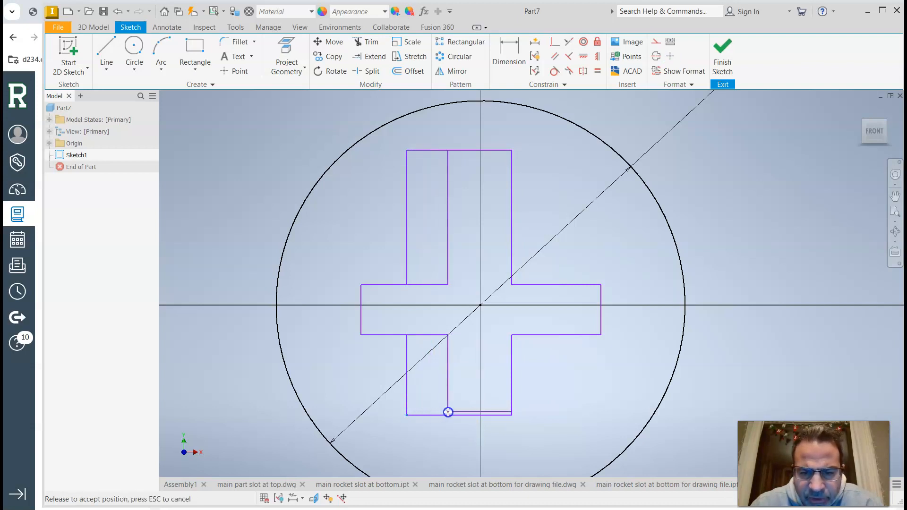
{"action": "left_click_drag", "start_coordinate": [448, 412], "coordinate": [526, 400]}
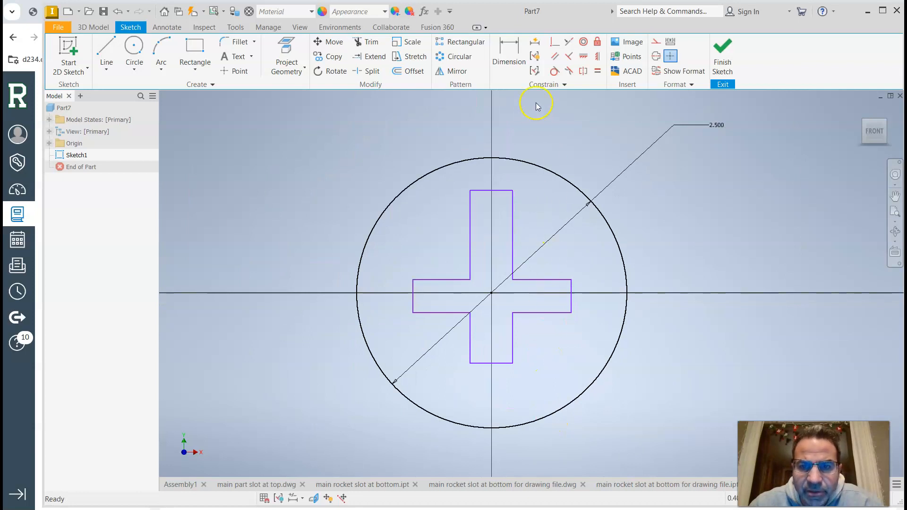
- Dimension the vertical arm's half-widths to 1/16 (.063) on both sides of its centerline
{"action": "left_click", "coordinate": [509, 55]}
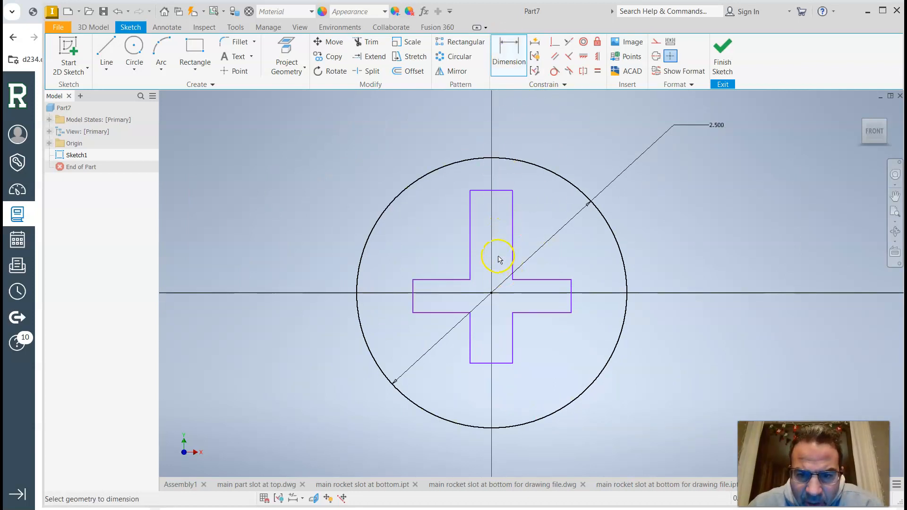
{"action": "mouse_move", "coordinate": [491, 300]}
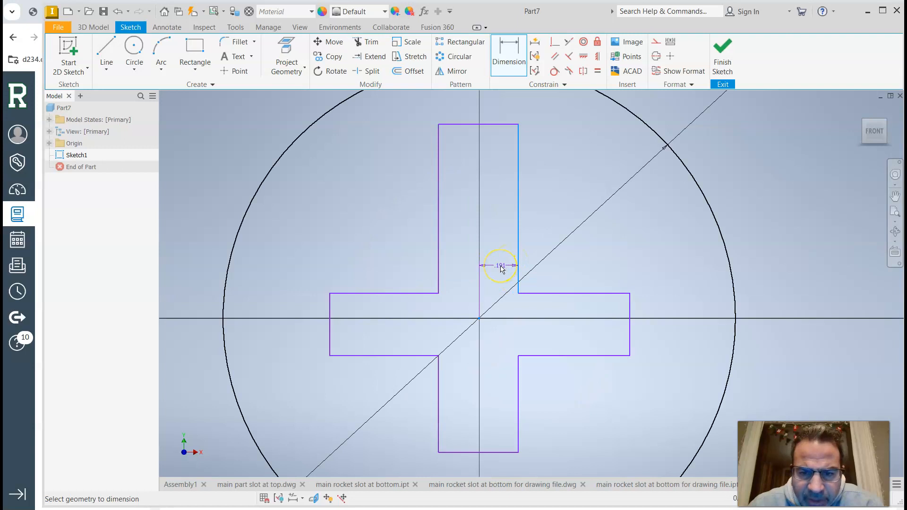
{"action": "left_click", "coordinate": [499, 266]}
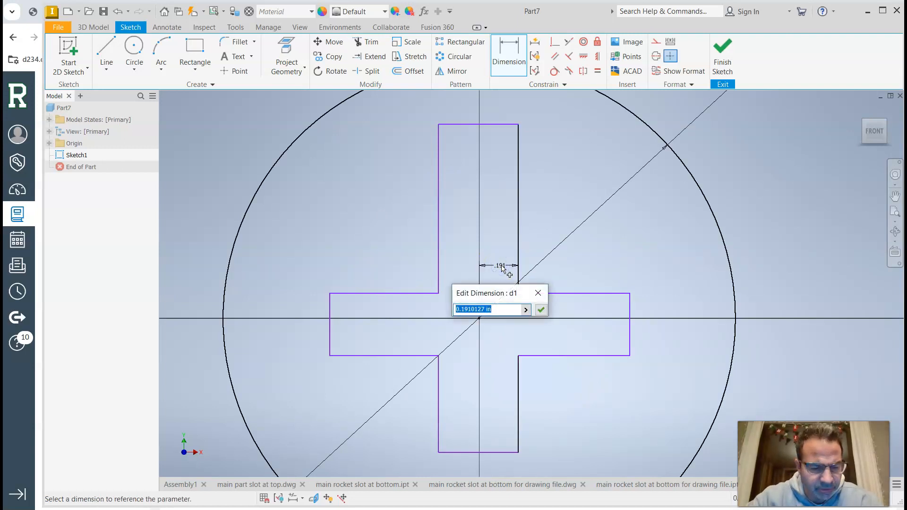
{"action": "type", "text": "1/16"}
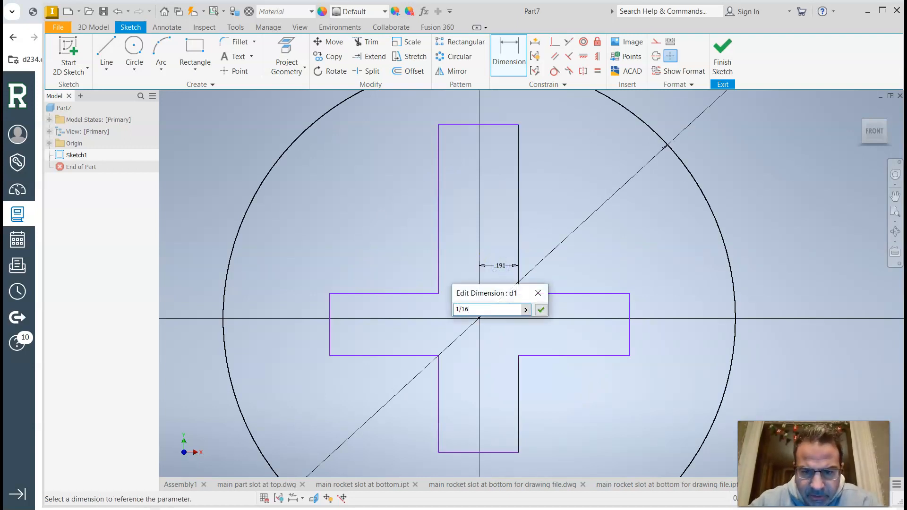
{"action": "left_click", "coordinate": [540, 309]}
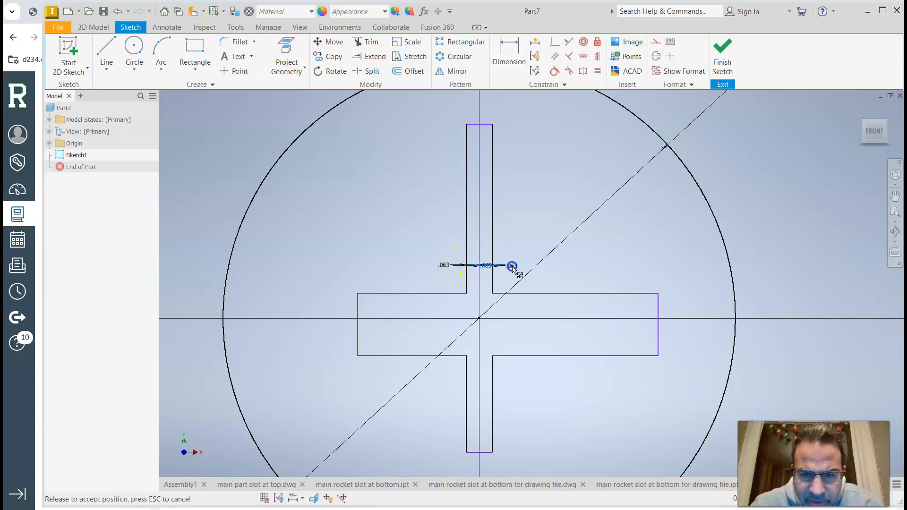
{"action": "left_click", "coordinate": [512, 267]}
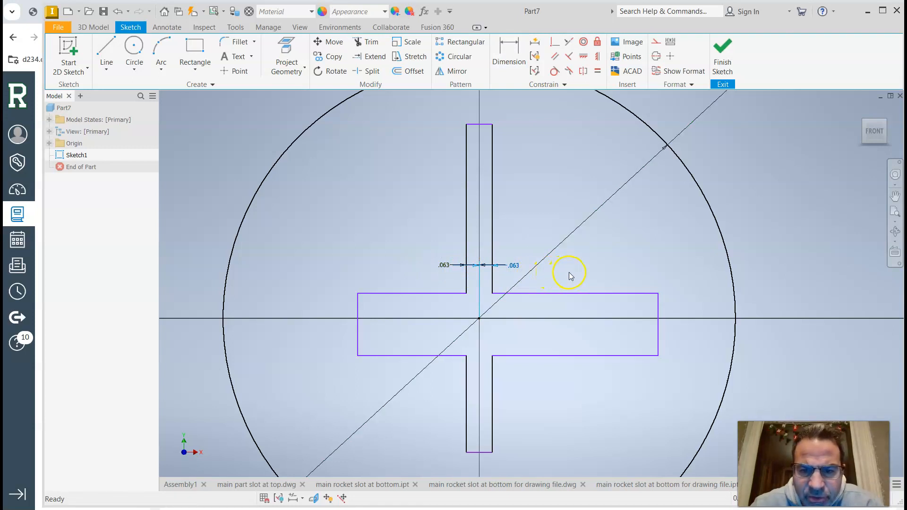
- Dimension the horizontal arm's half-widths to .063 as well
{"action": "left_click", "coordinate": [510, 42]}
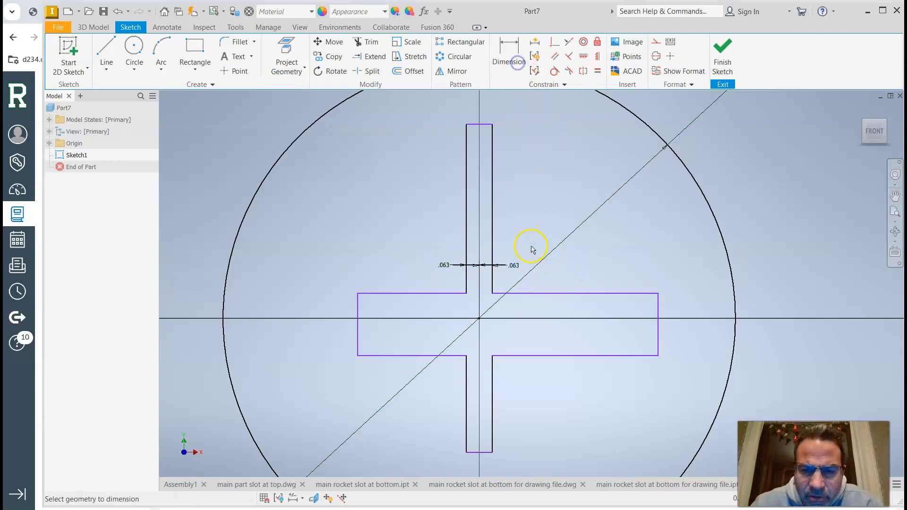
{"action": "left_click", "coordinate": [544, 295]}
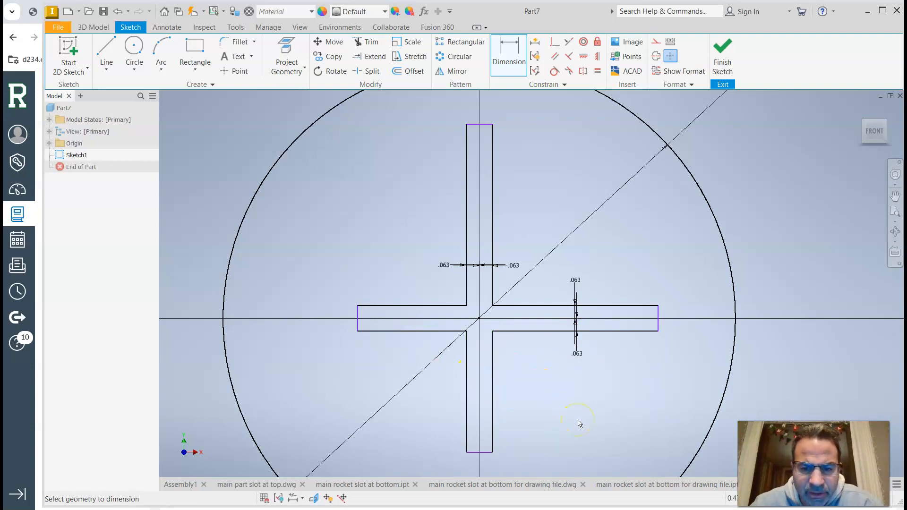
{"action": "mouse_move", "coordinate": [592, 400]}
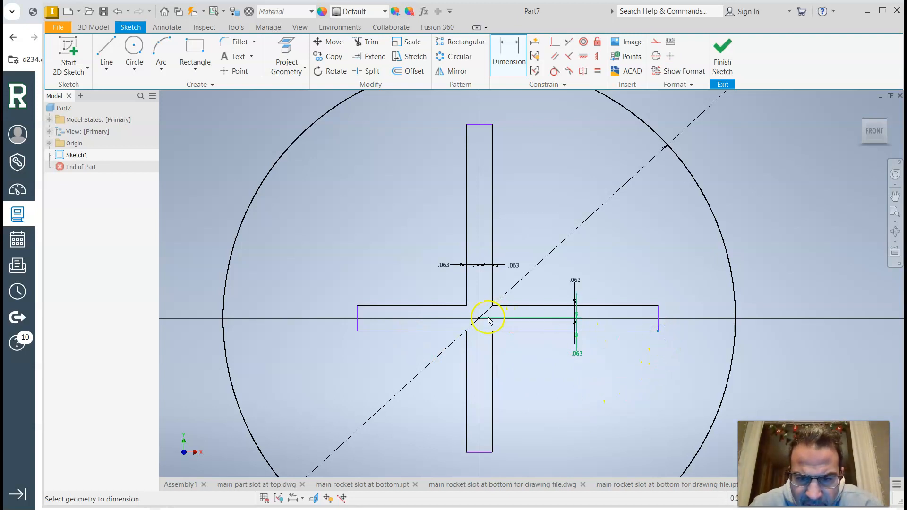
- Dimension each of the four cross arms to 1.000 from the center
{"action": "left_click", "coordinate": [571, 393]}
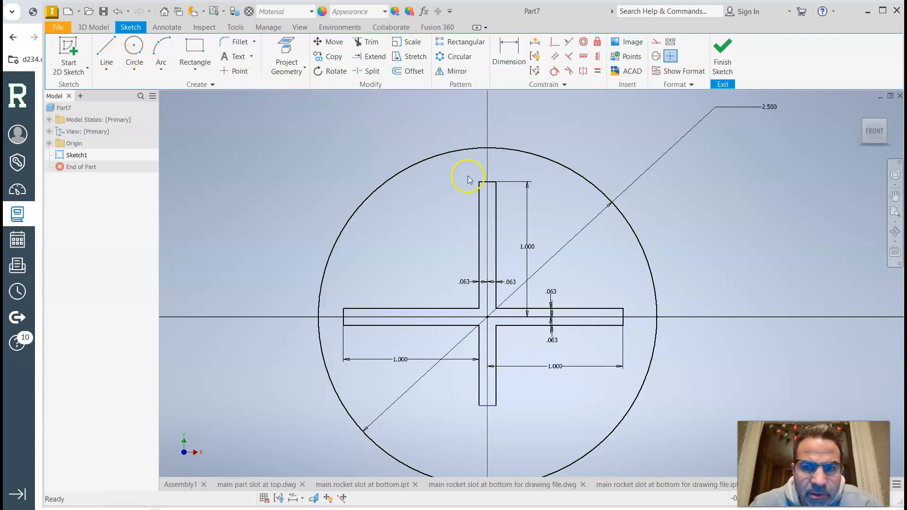
{"action": "left_click", "coordinate": [509, 52]}
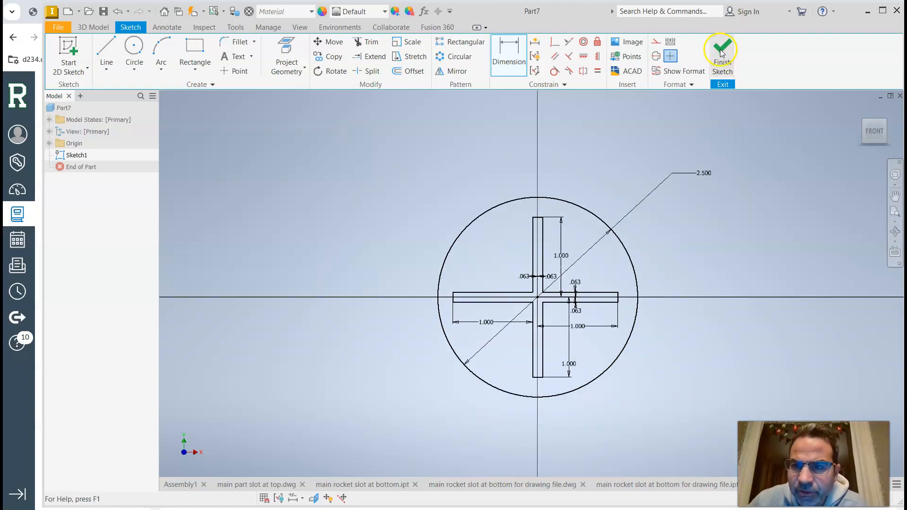
- Finish the sketch and extrude the profile 0.125 in into a slotted disk
{"action": "left_click", "coordinate": [722, 50]}
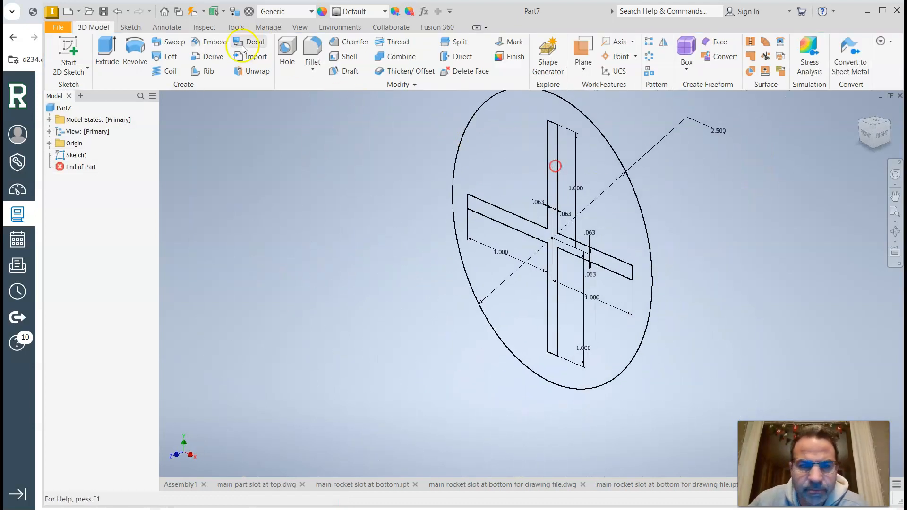
{"action": "left_click", "coordinate": [108, 51]}
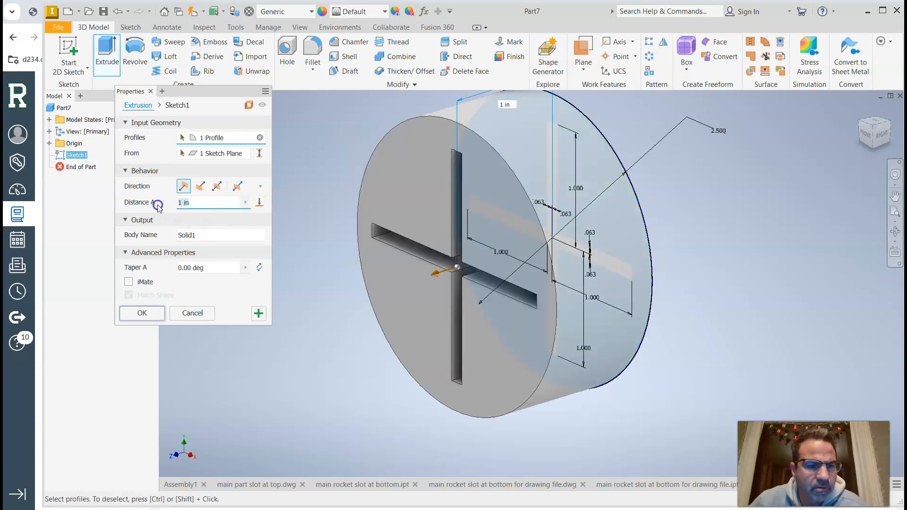
{"action": "type", "text": "0.125"}
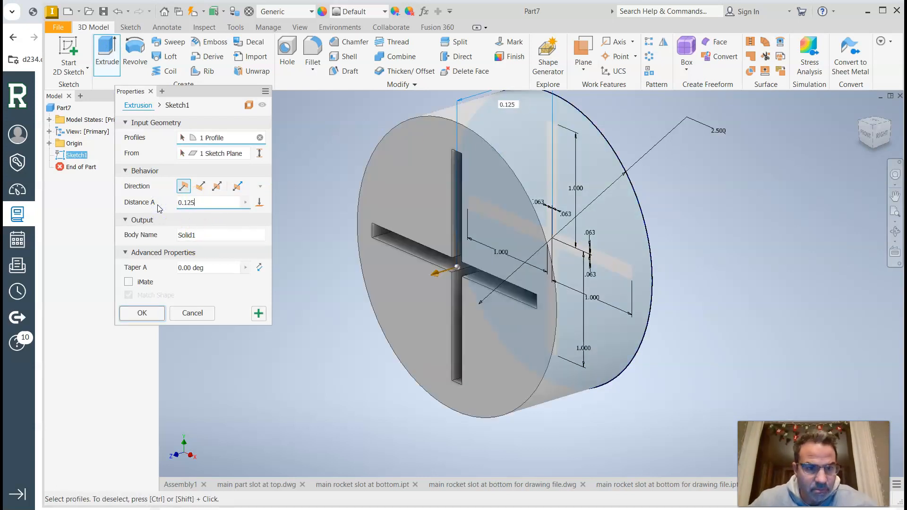
{"action": "left_click", "coordinate": [141, 312]}
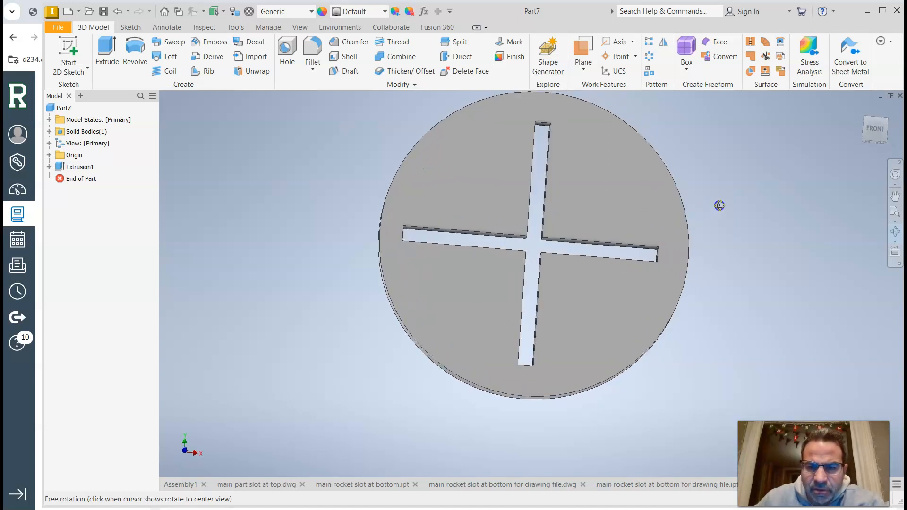
- Inspect the disk, then edit Sketch1 under Extrusion1 from the browser
{"action": "left_click_drag", "start_coordinate": [719, 205], "coordinate": [550, 306]}
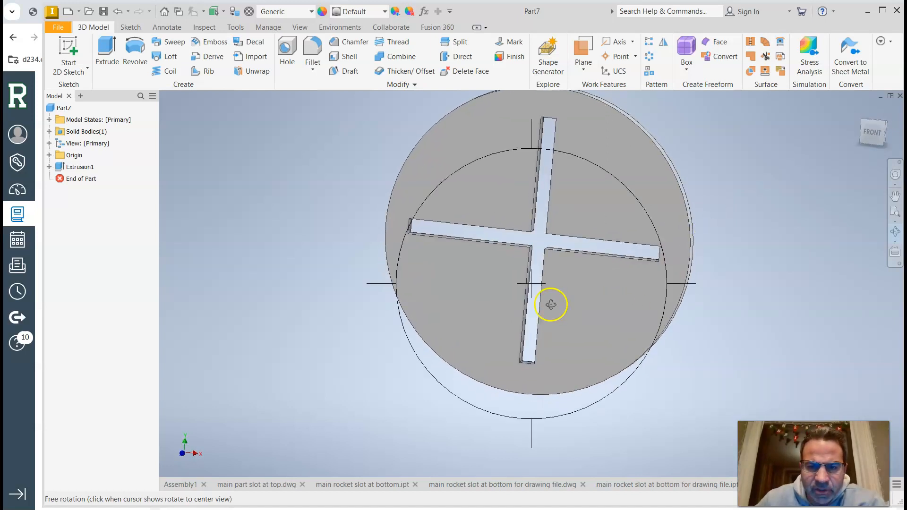
{"action": "mouse_move", "coordinate": [303, 260]}
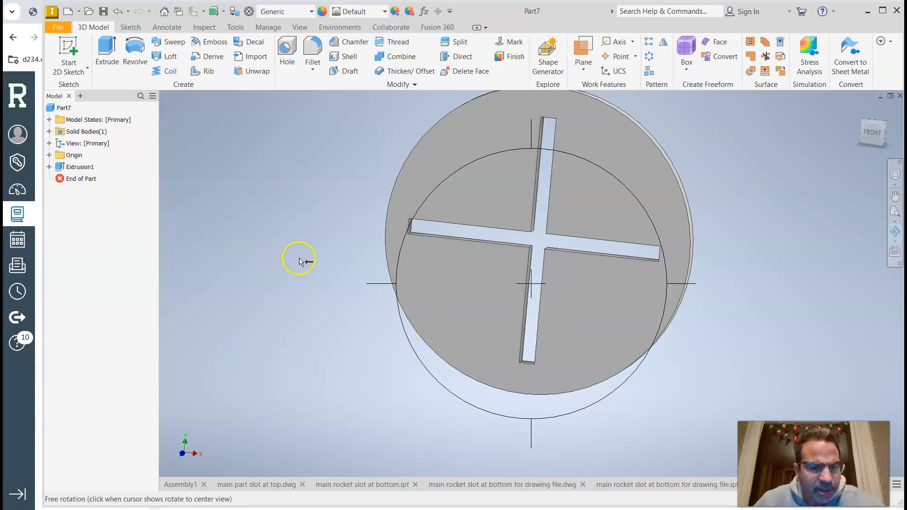
{"action": "left_click", "coordinate": [49, 167]}
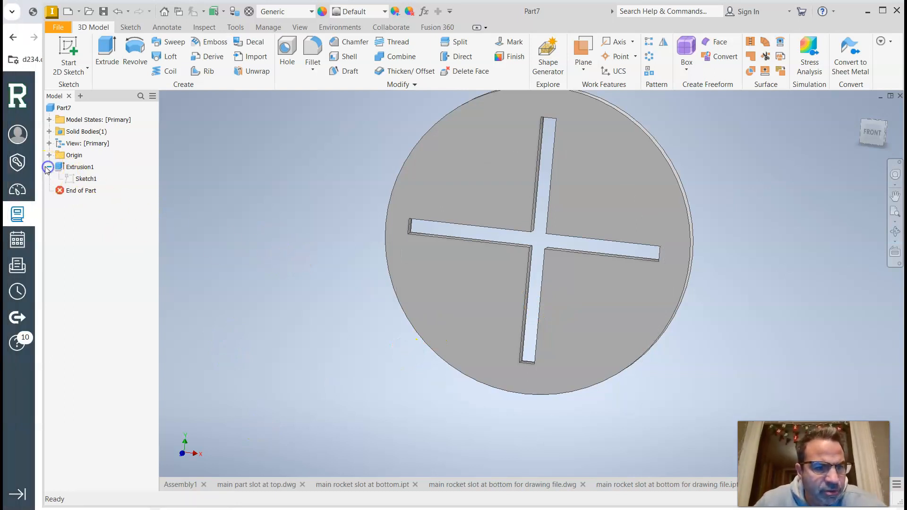
{"action": "right_click", "coordinate": [86, 179]}
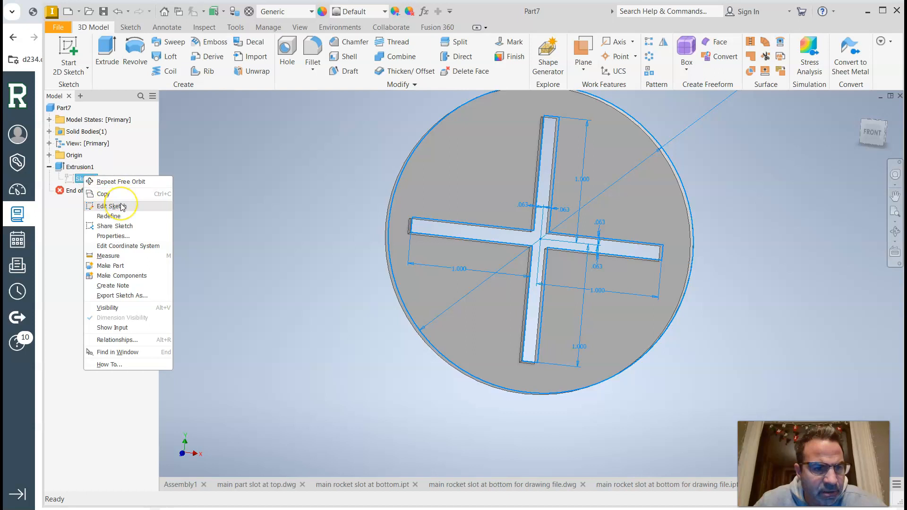
{"action": "left_click", "coordinate": [113, 206]}
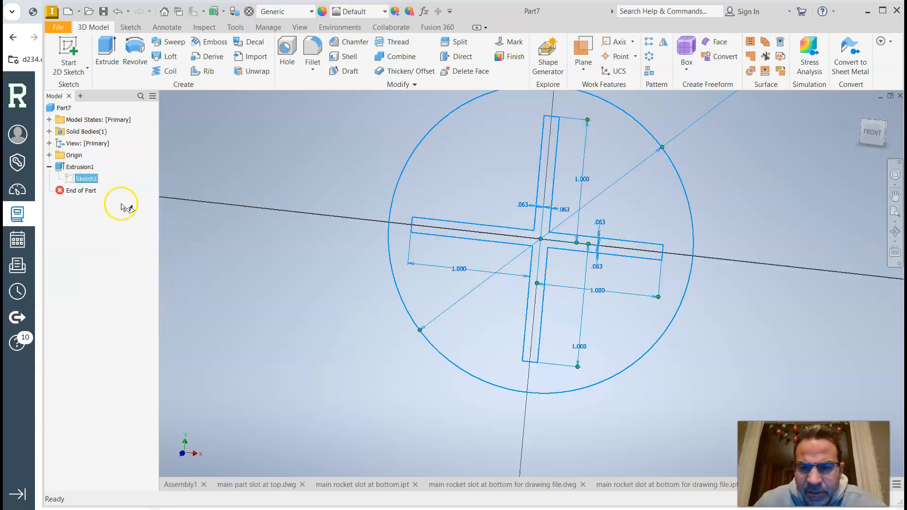
- Move the 1.000 arm-length dimensions above and outside the 2.500 circle
{"action": "double_click", "coordinate": [86, 179]}
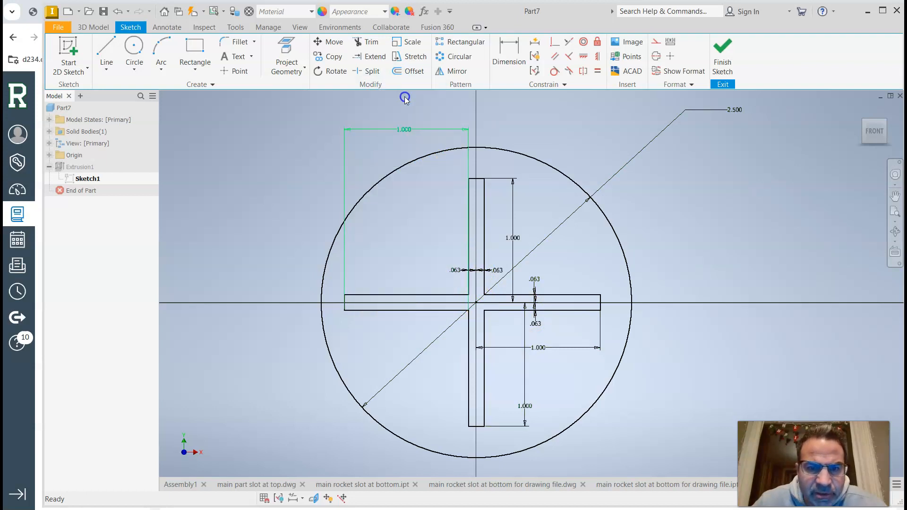
{"action": "left_click", "coordinate": [508, 55]}
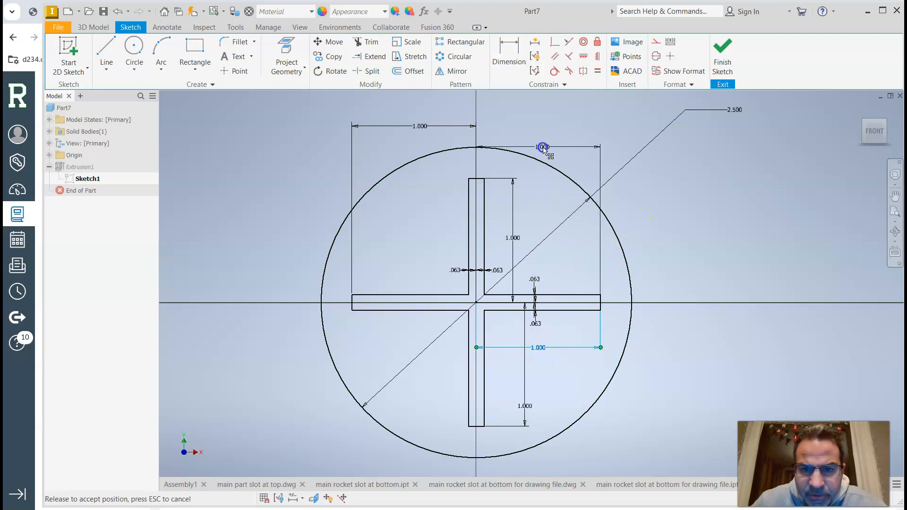
{"action": "left_click_drag", "start_coordinate": [543, 148], "coordinate": [540, 125]}
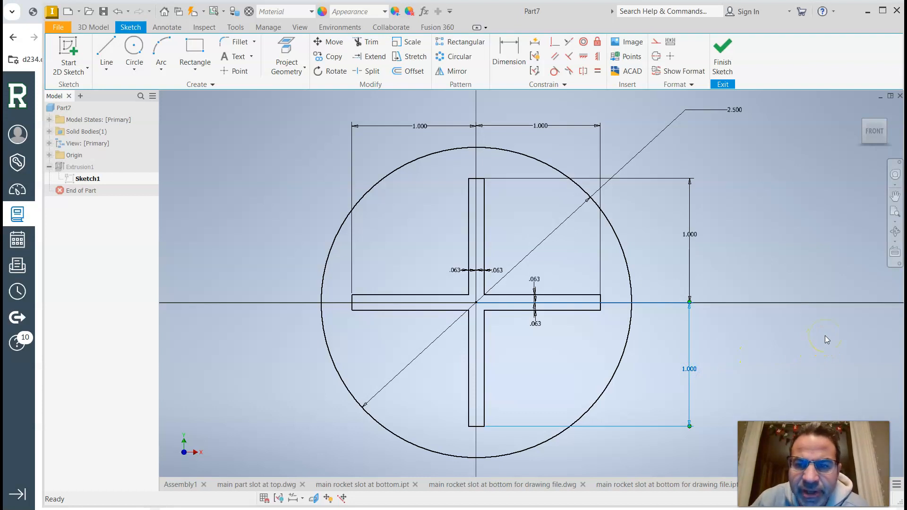
{"action": "mouse_move", "coordinate": [573, 267]}
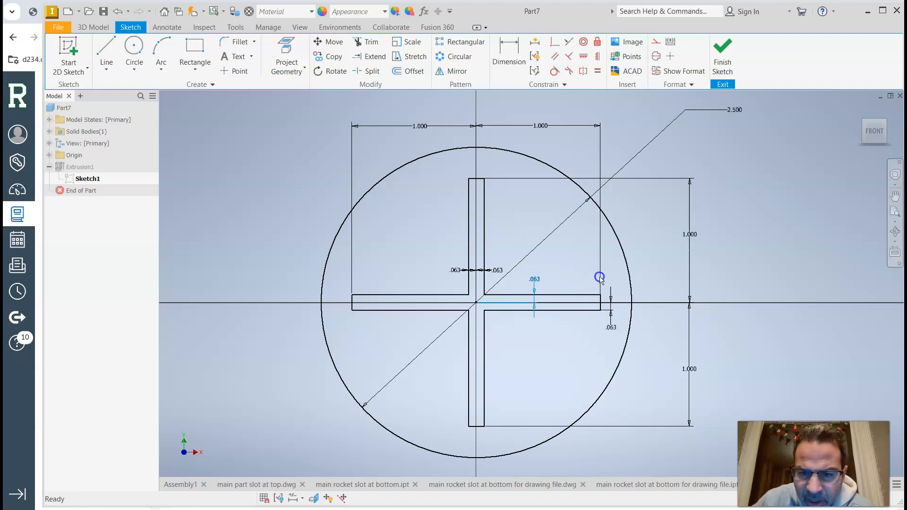
- Move a .063 slot-width dimension out beside the arm end
{"action": "left_click_drag", "start_coordinate": [599, 277], "coordinate": [612, 283]}
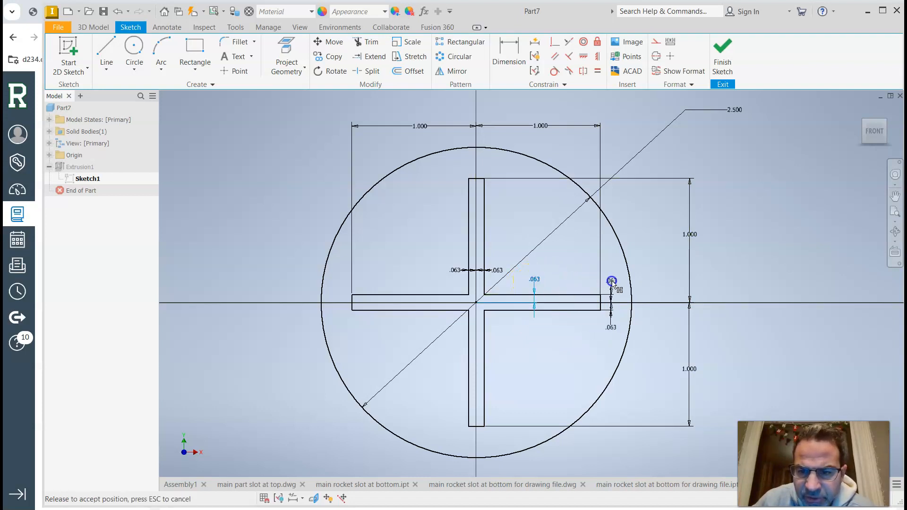
{"action": "left_click", "coordinate": [611, 282]}
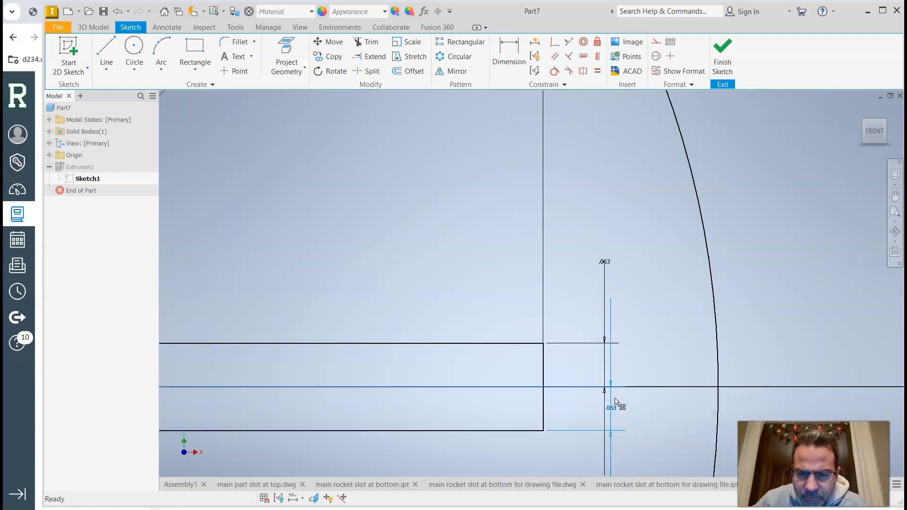
- Place the lower .063 dimension, attempt a .125 arm-width dimension, accept the over-constraint warning, and finish the sketch
{"action": "left_click_drag", "start_coordinate": [616, 403], "coordinate": [605, 313]}
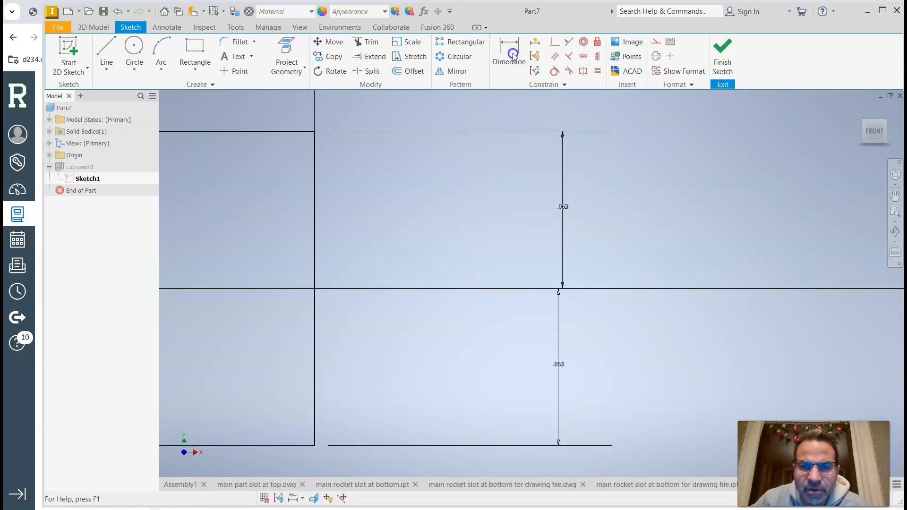
{"action": "left_click", "coordinate": [508, 47]}
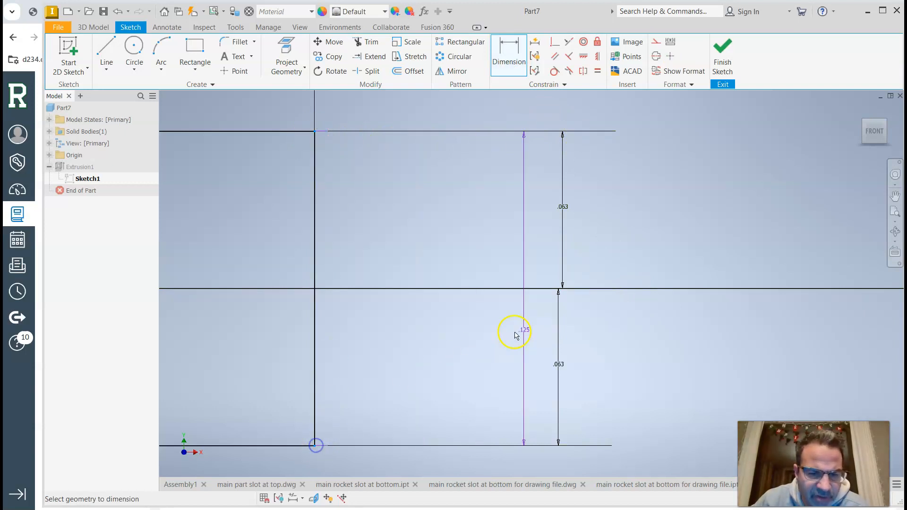
{"action": "left_click", "coordinate": [516, 332]}
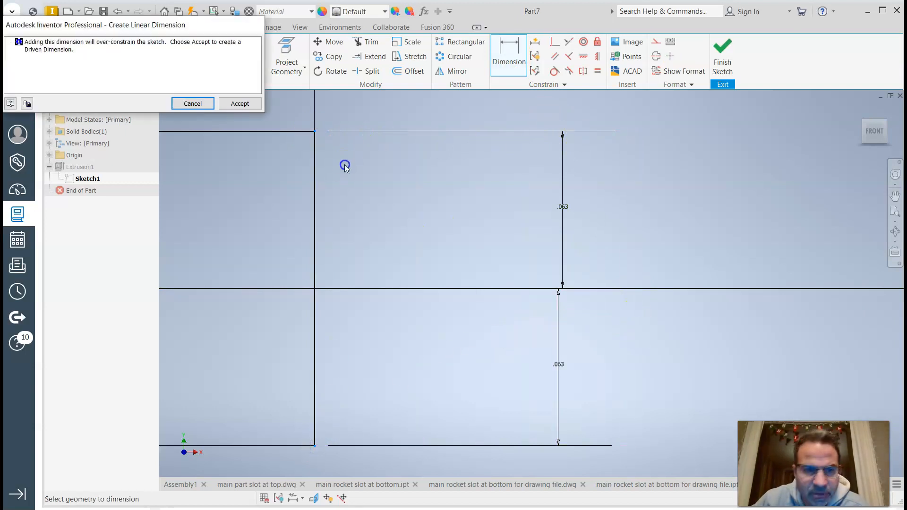
{"action": "left_click", "coordinate": [241, 104]}
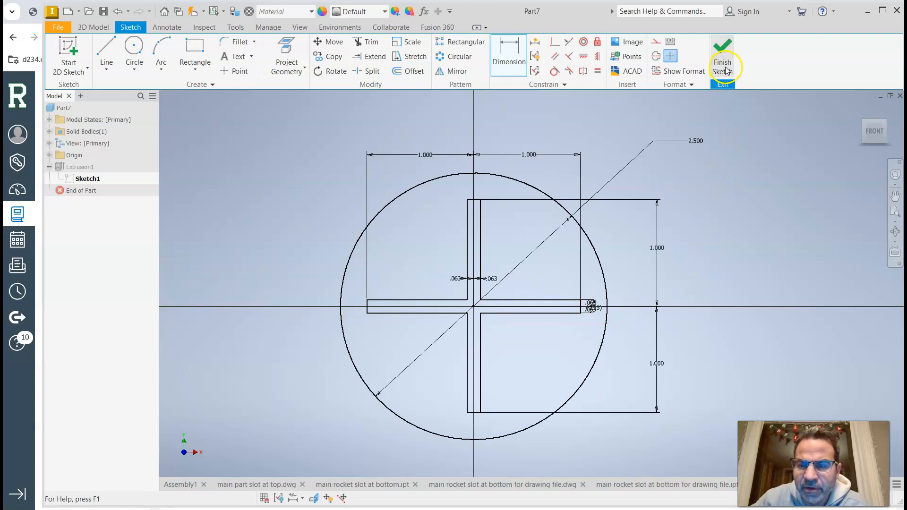
{"action": "left_click", "coordinate": [722, 53]}
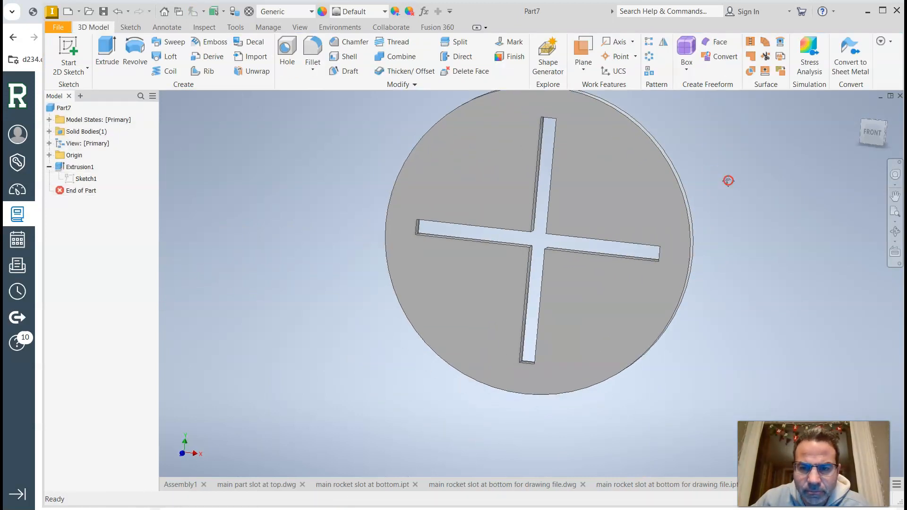